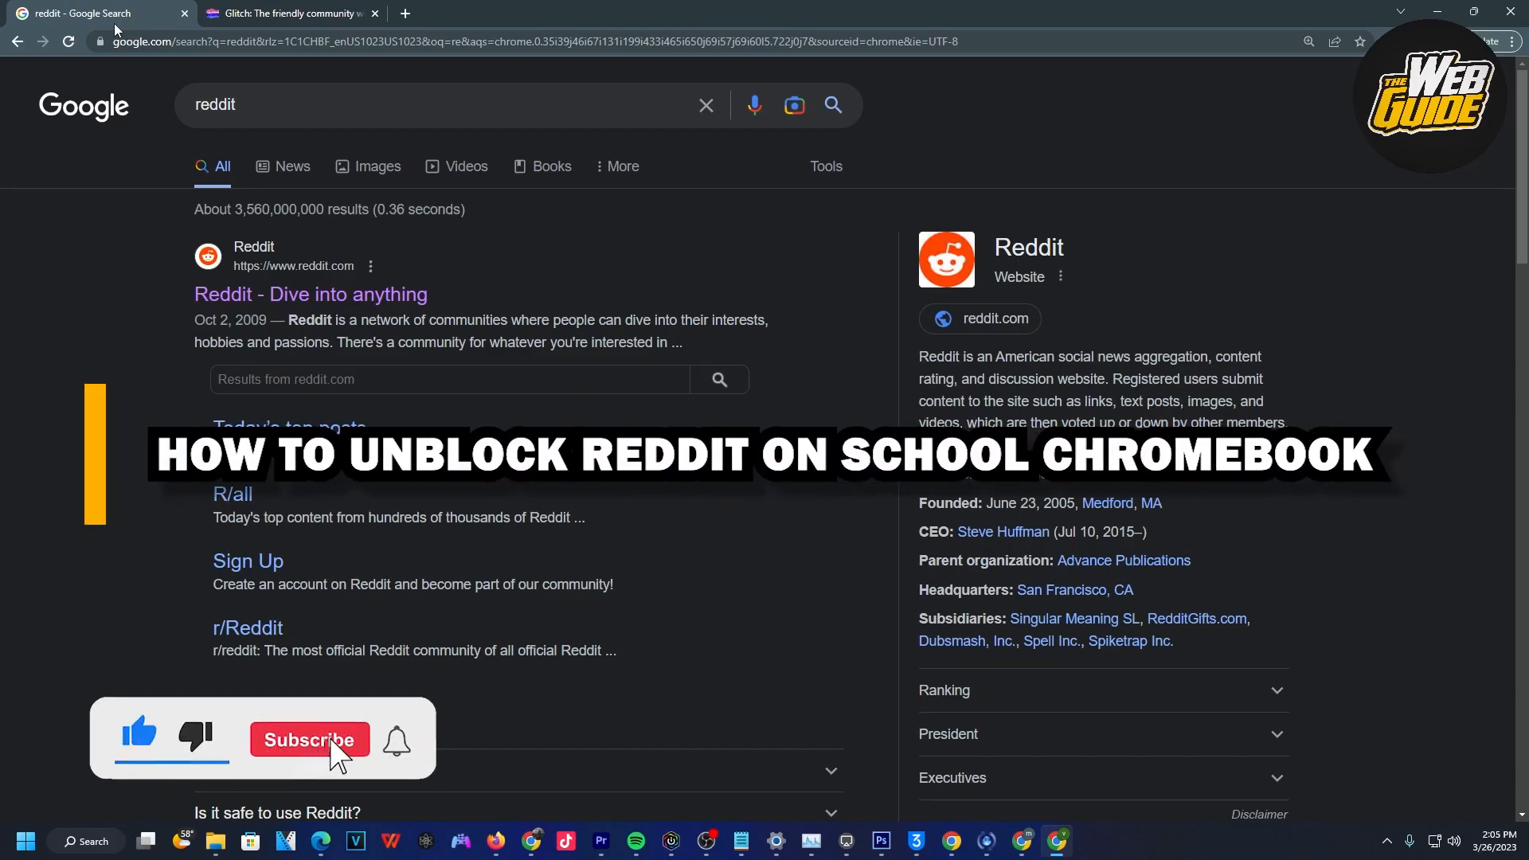
Switch to the Glitch homepage and enter 'proxy' in its site search box.
click(309, 742)
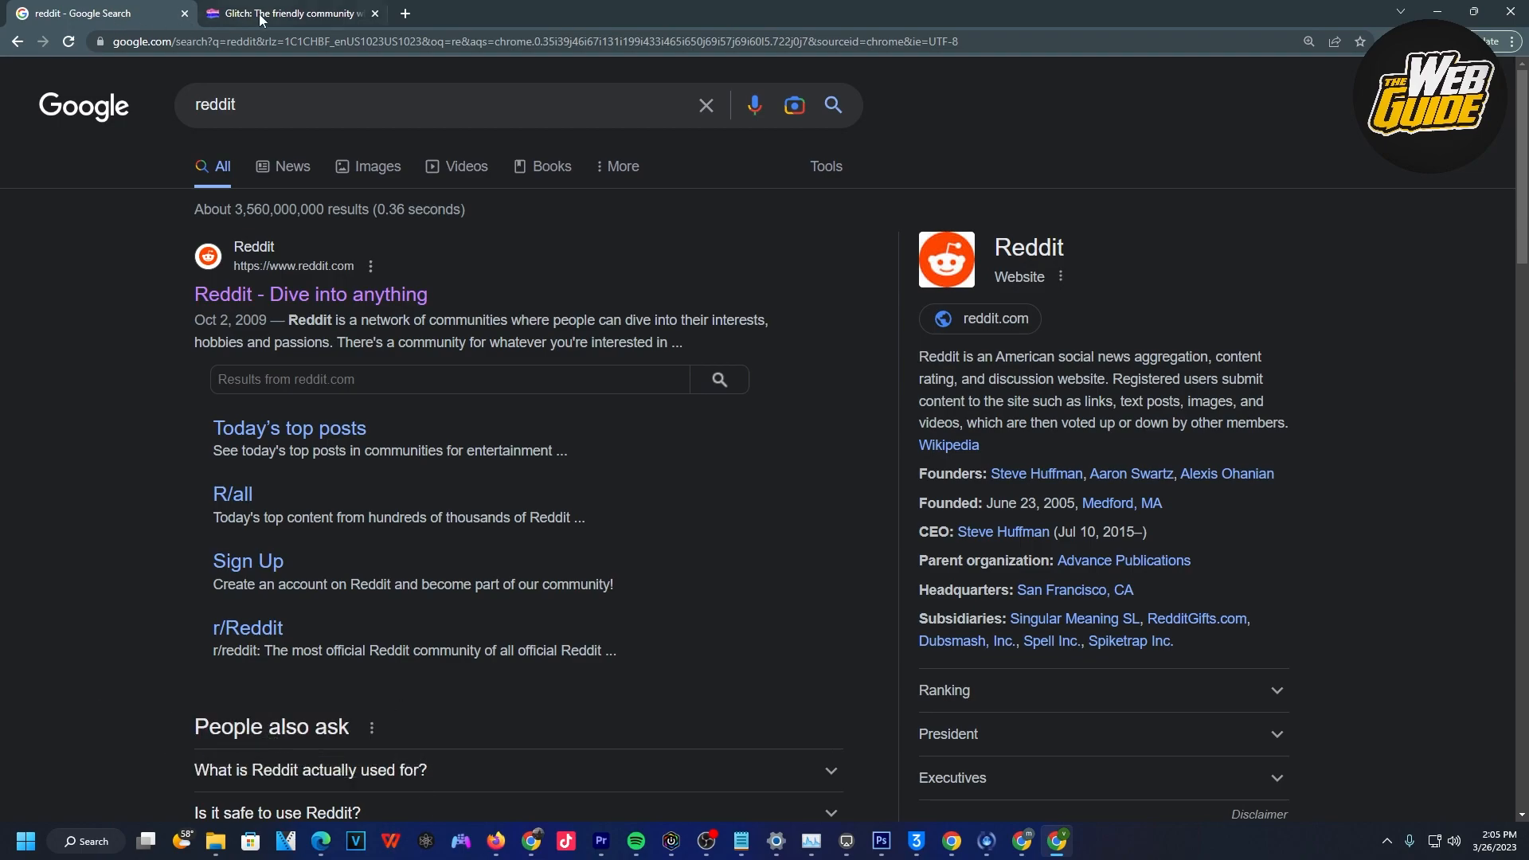
click(289, 13)
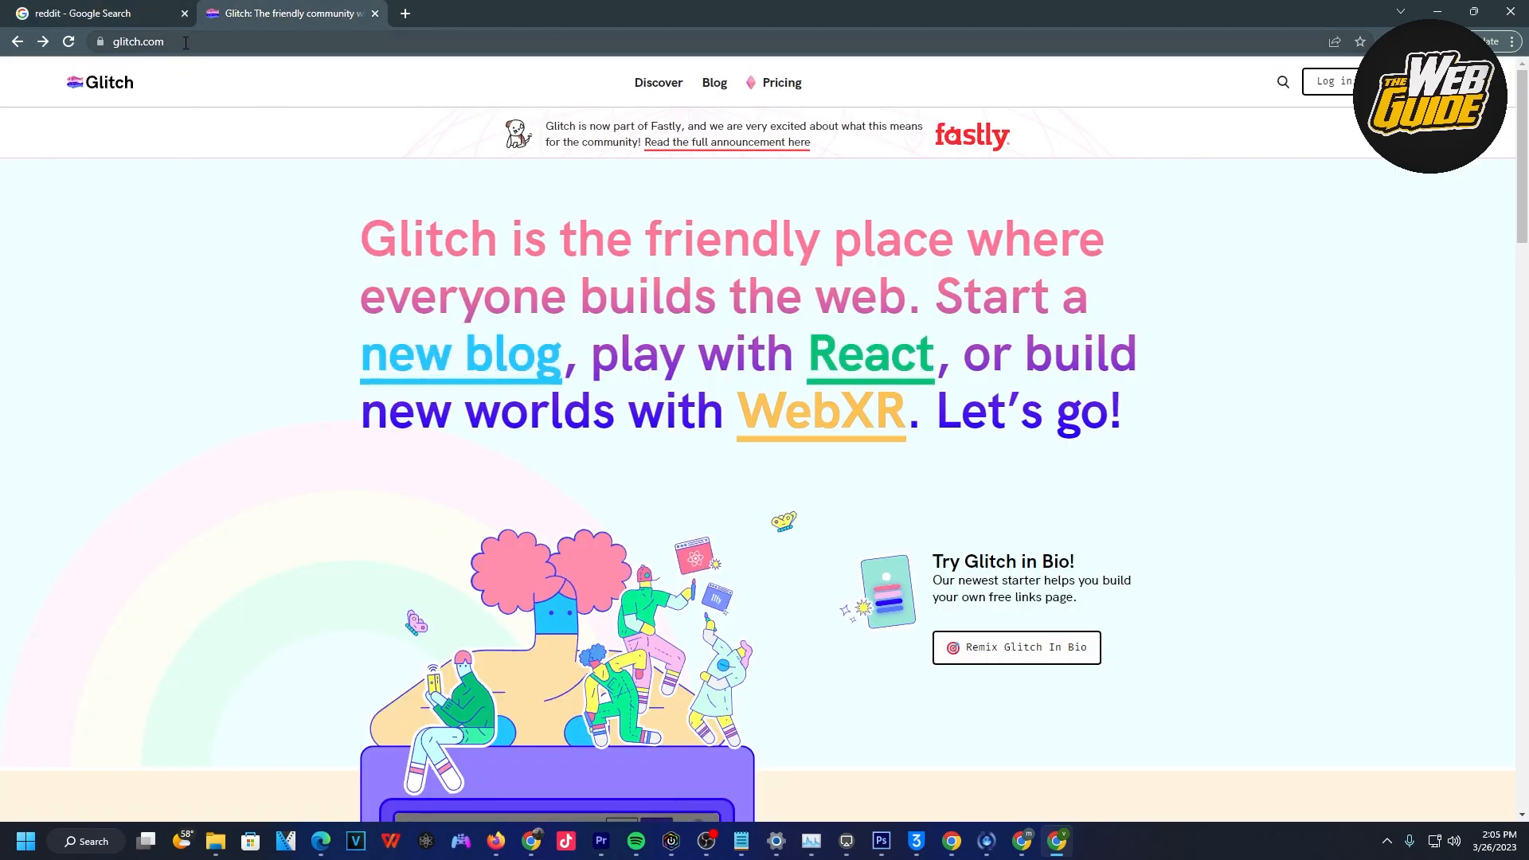
mouse_move(161, 282)
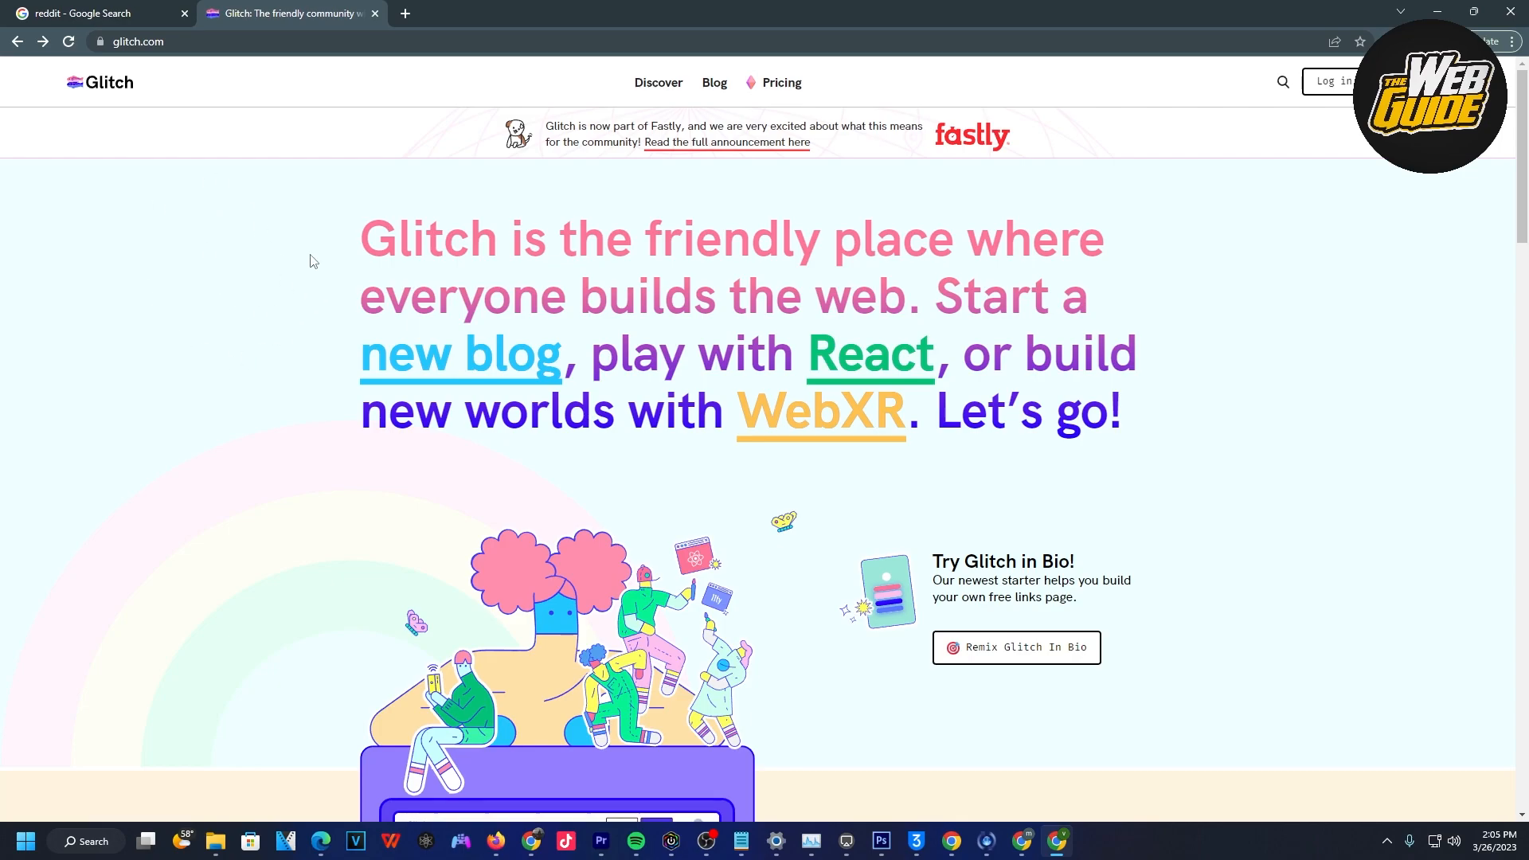
mouse_move(187, 299)
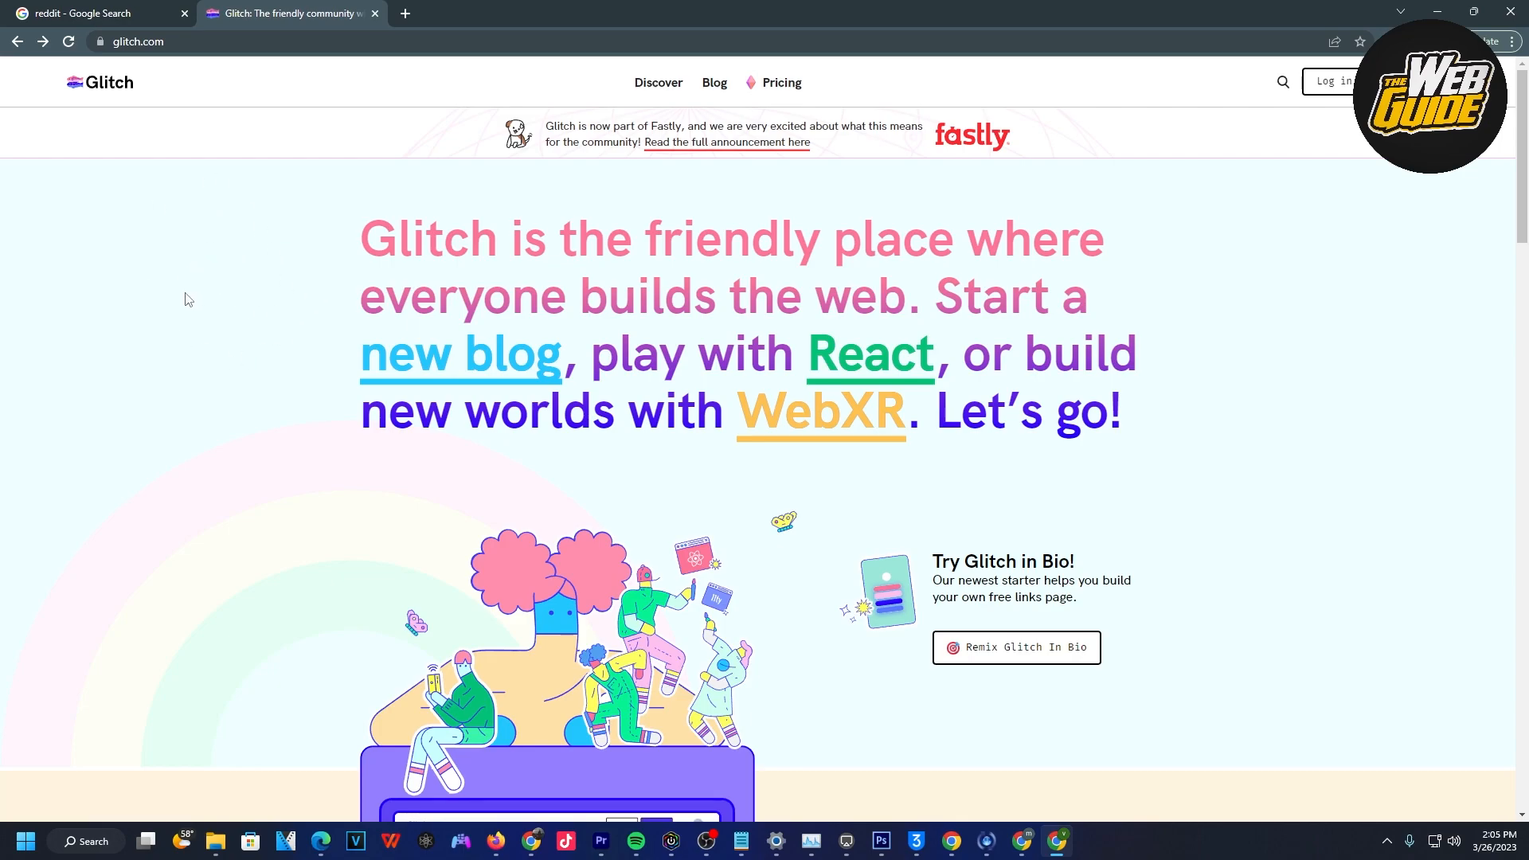
mouse_move(250, 325)
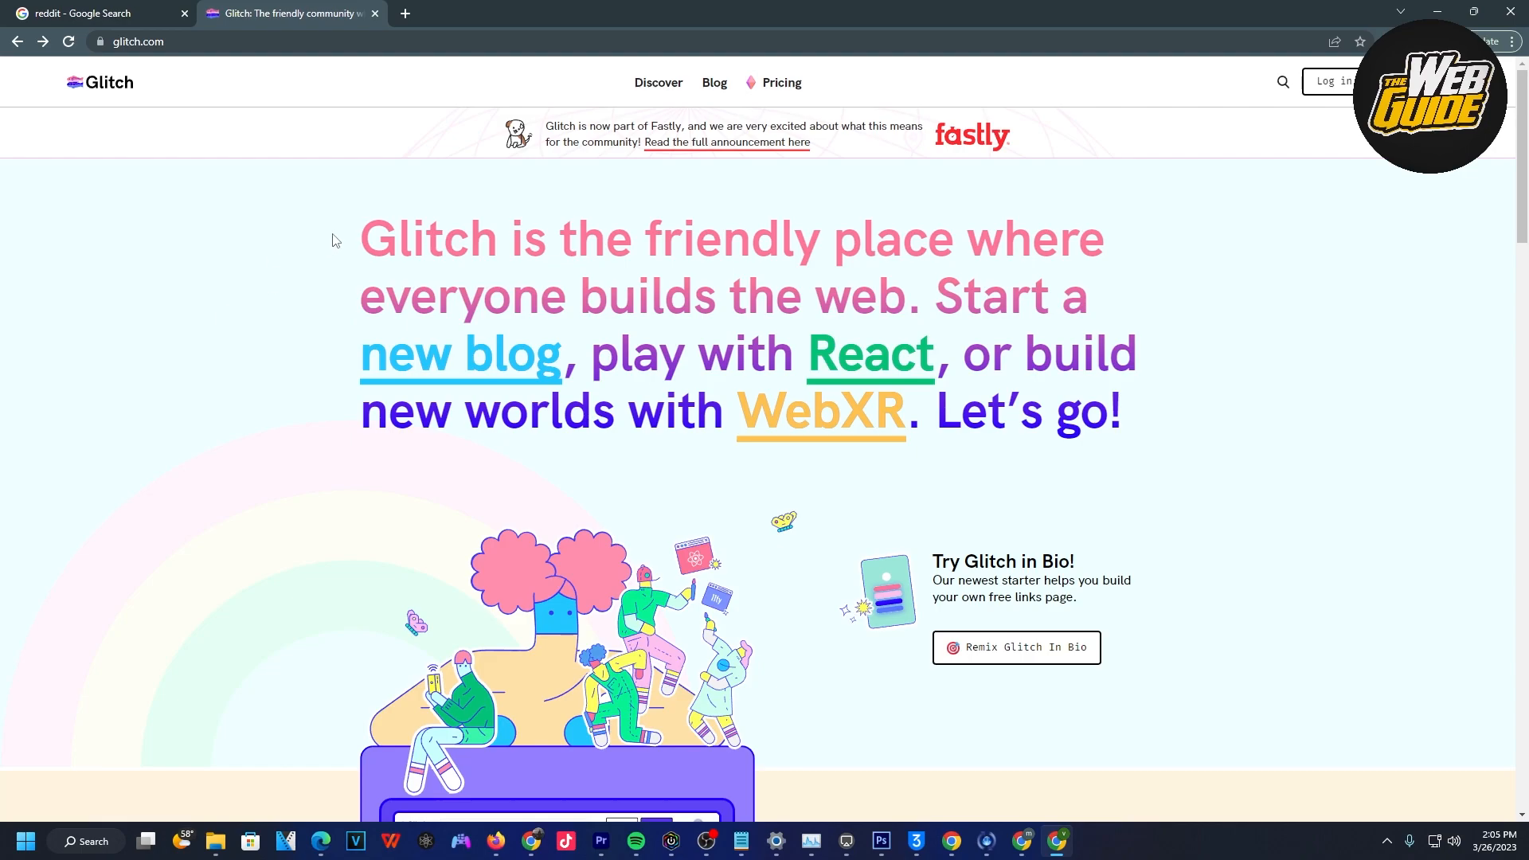
click(1282, 81)
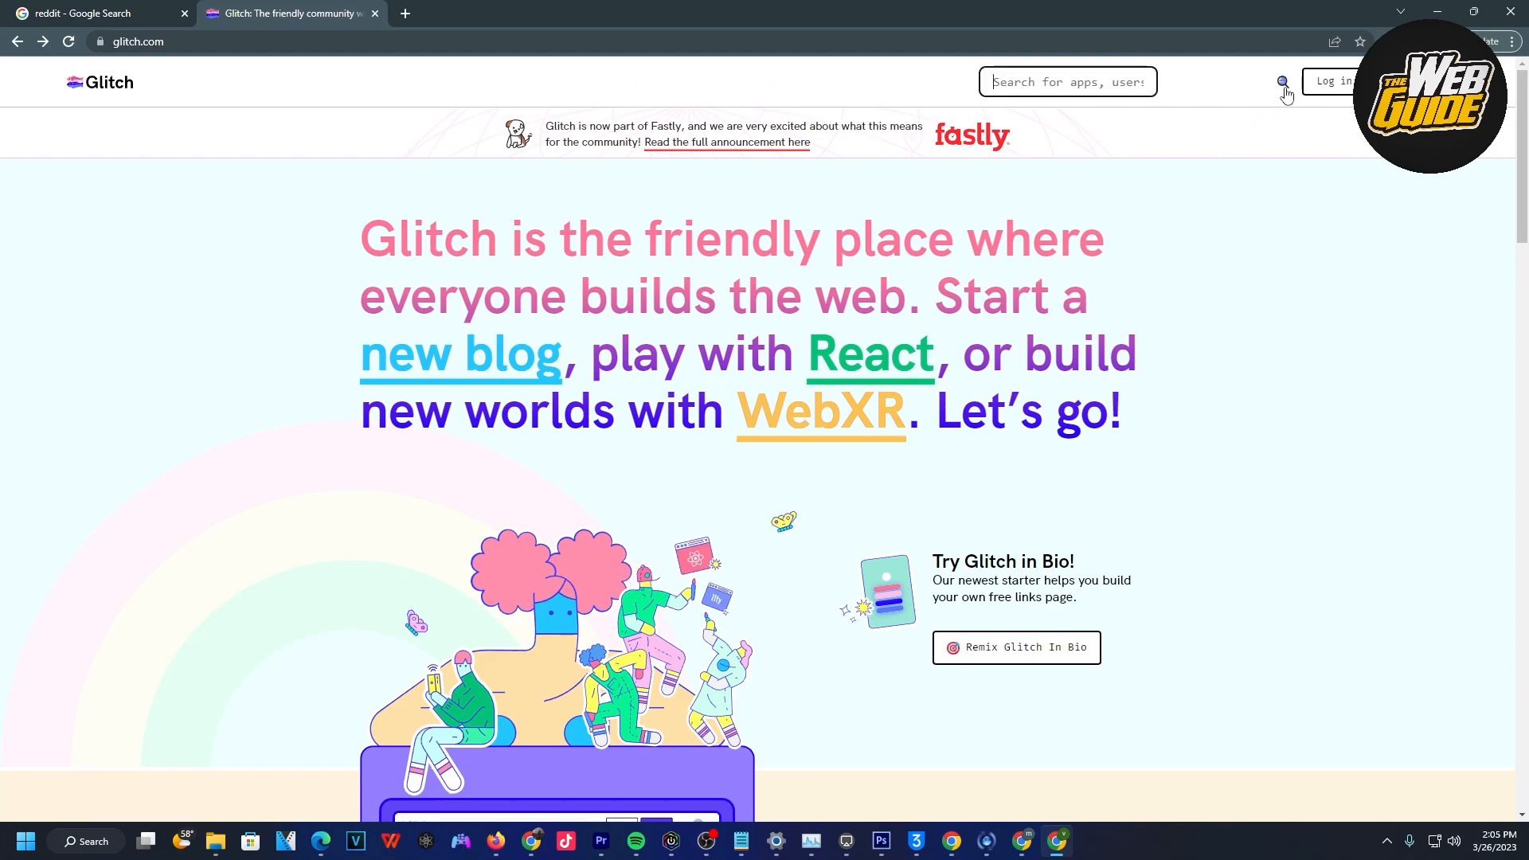
text(p)
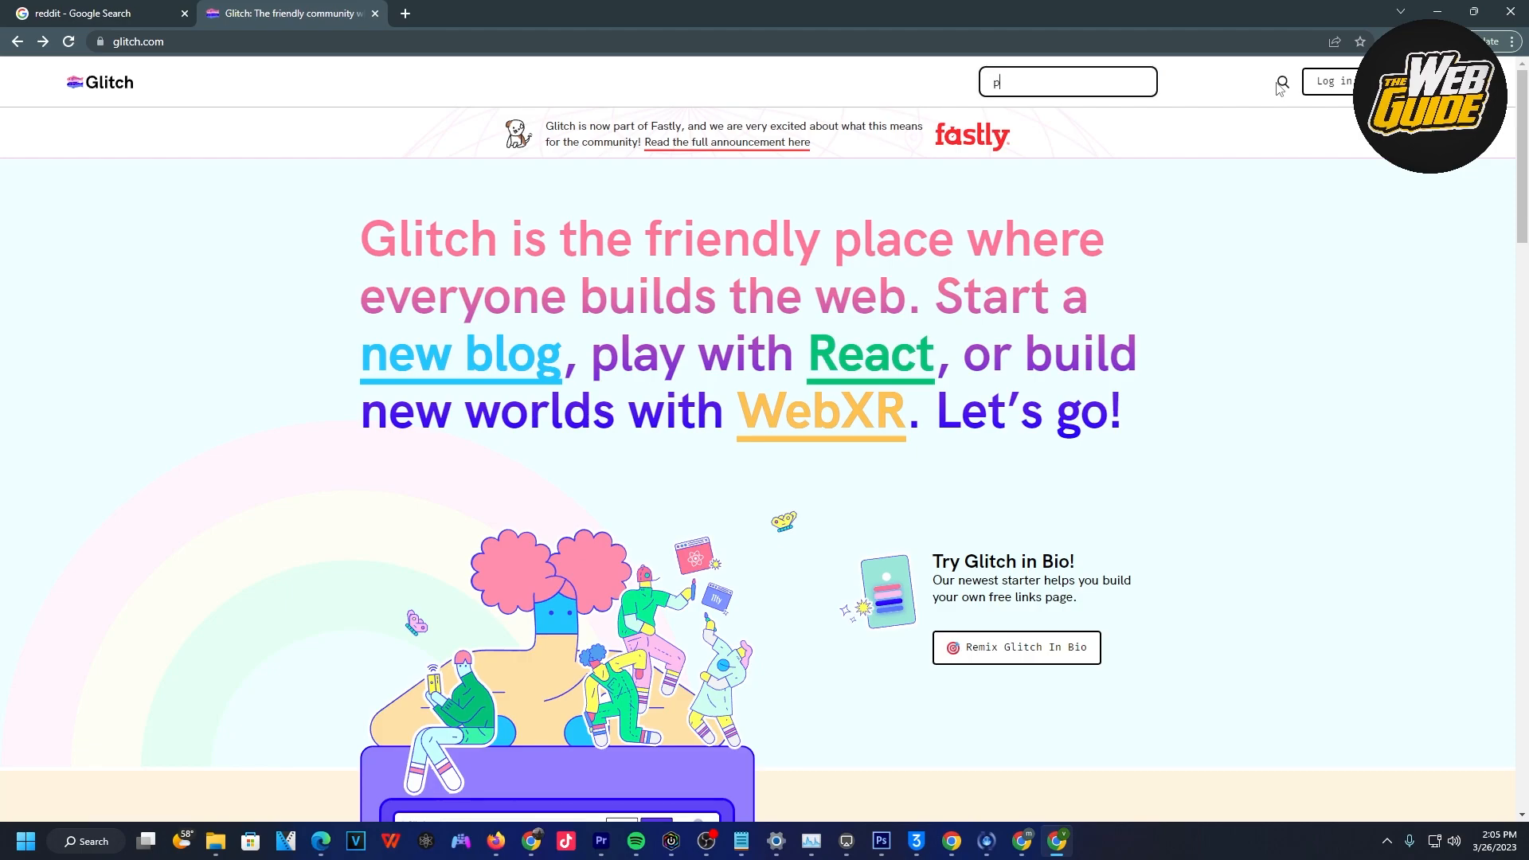
text(roxyy)
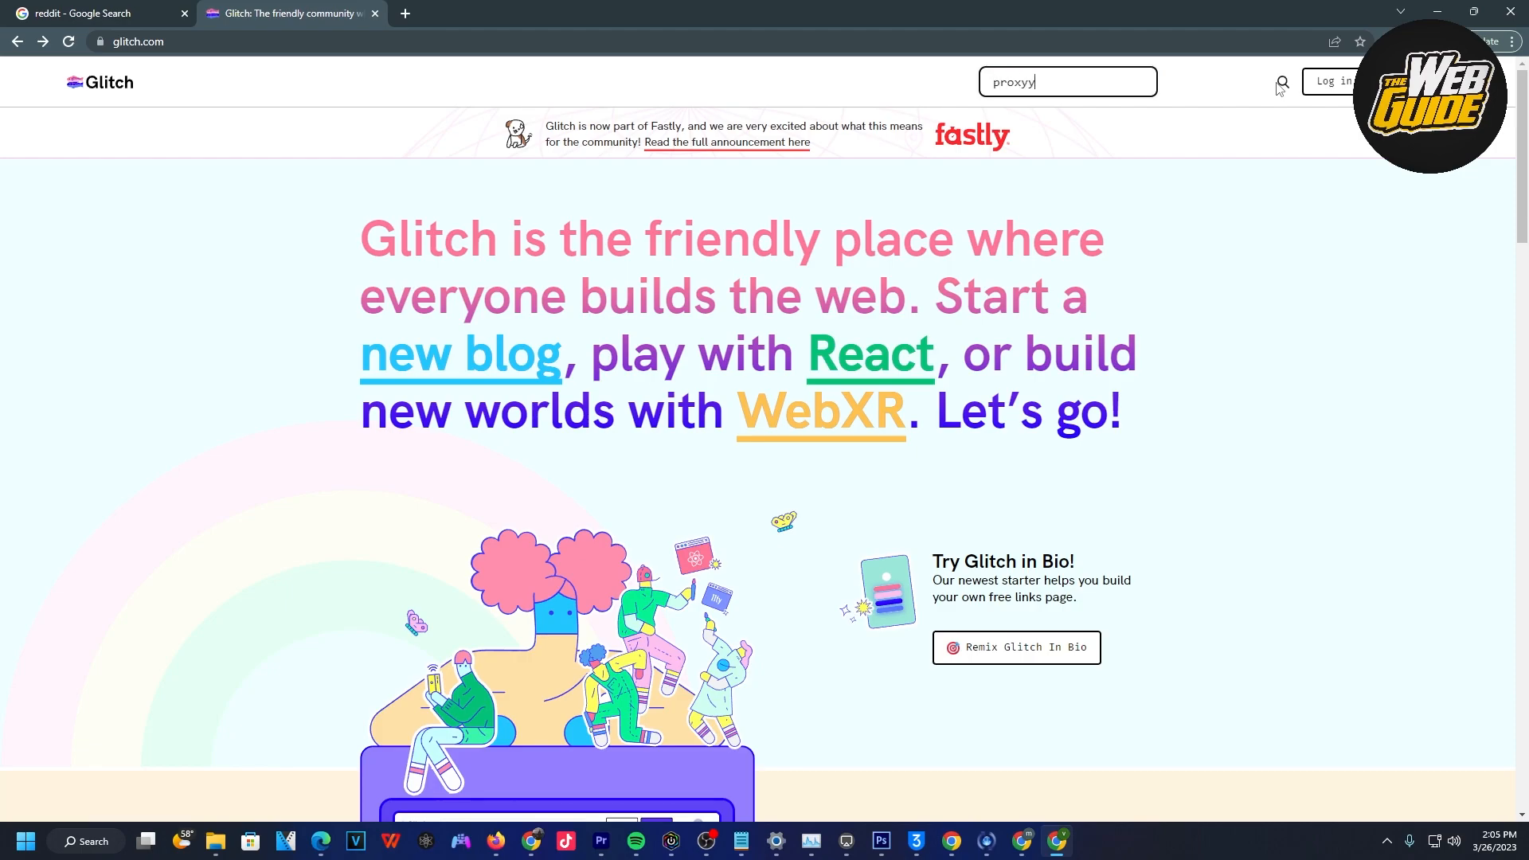
key(Backspace)
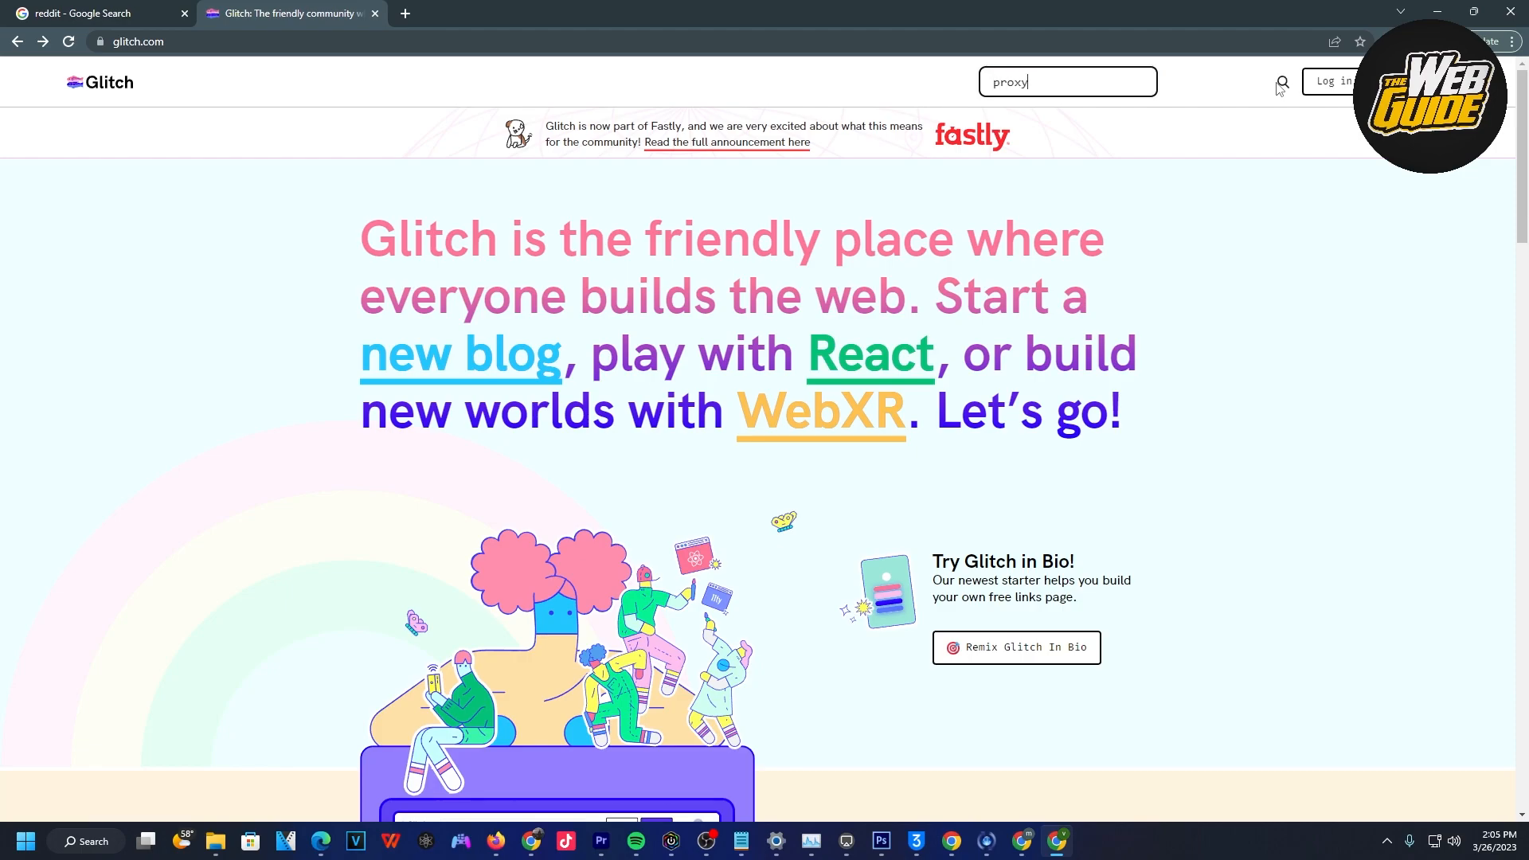
Run the search and scroll to the Projects results listing galaxy-proxy and funfunproxy.
key(Enter)
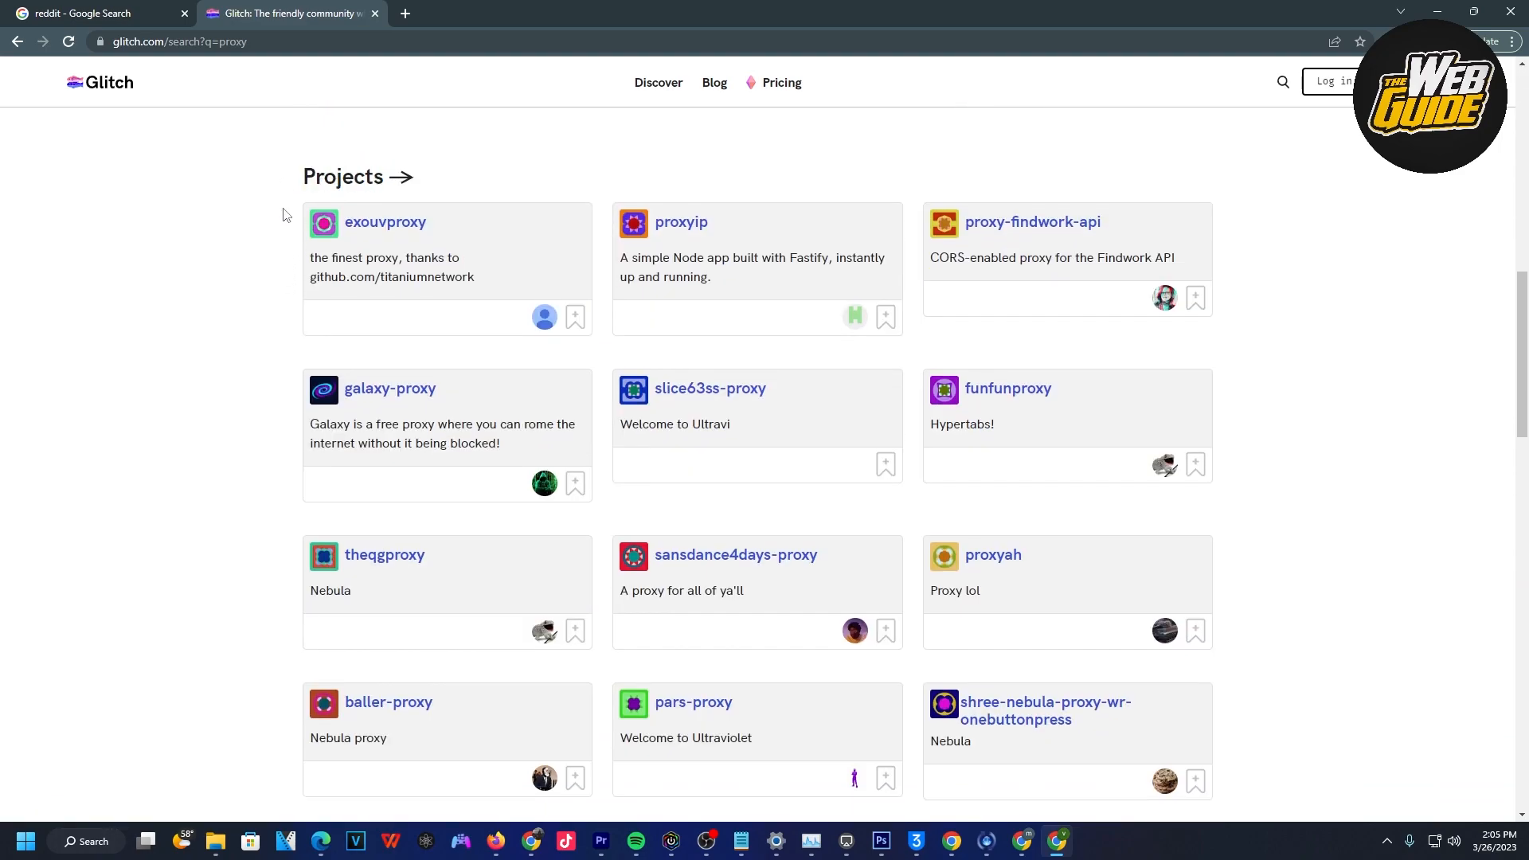
scroll(down, 3)
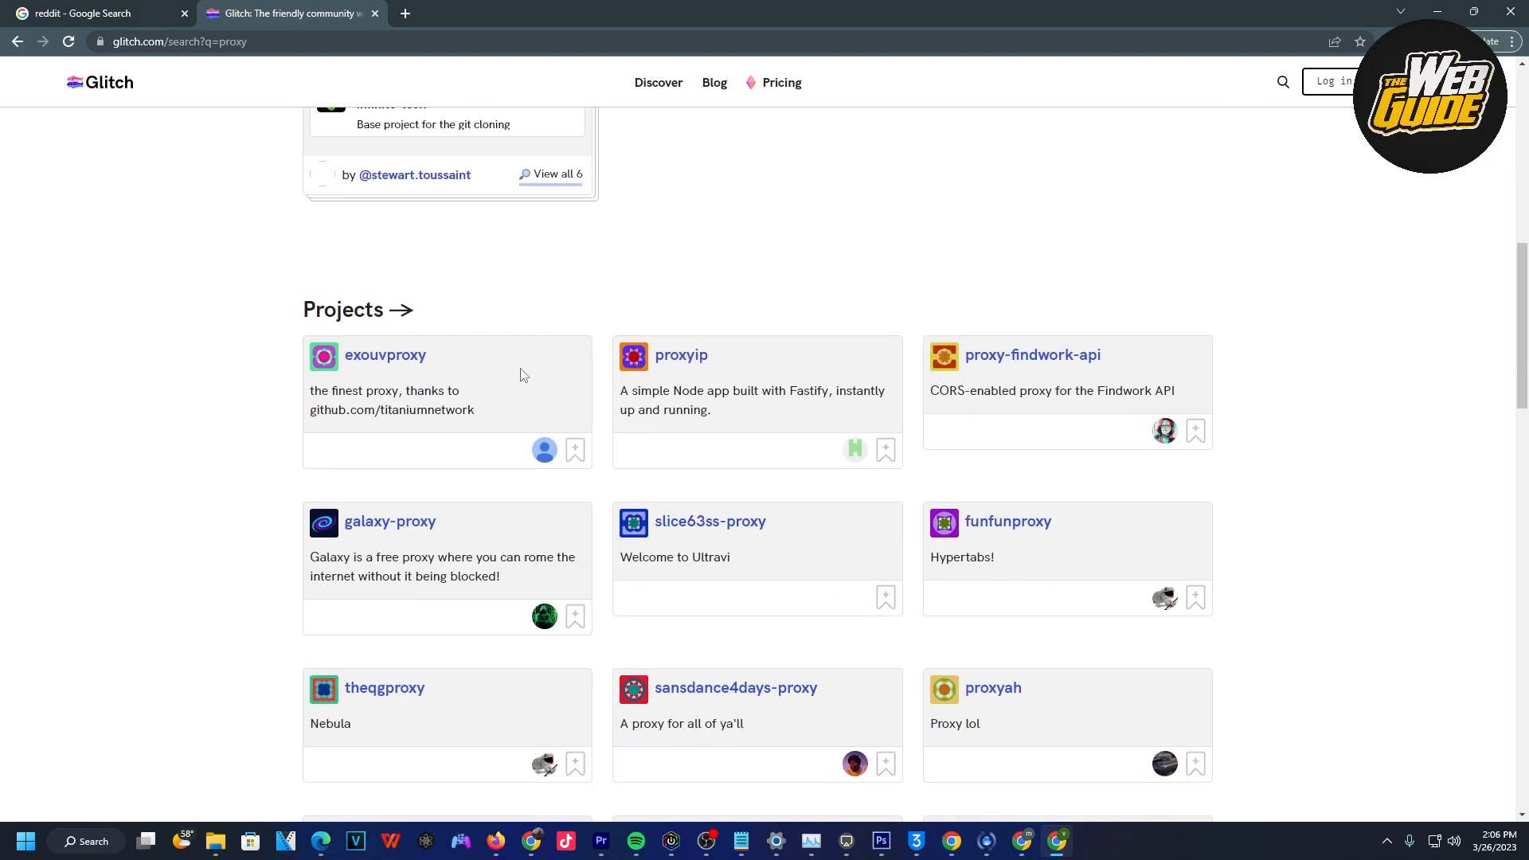
scroll(down, 3)
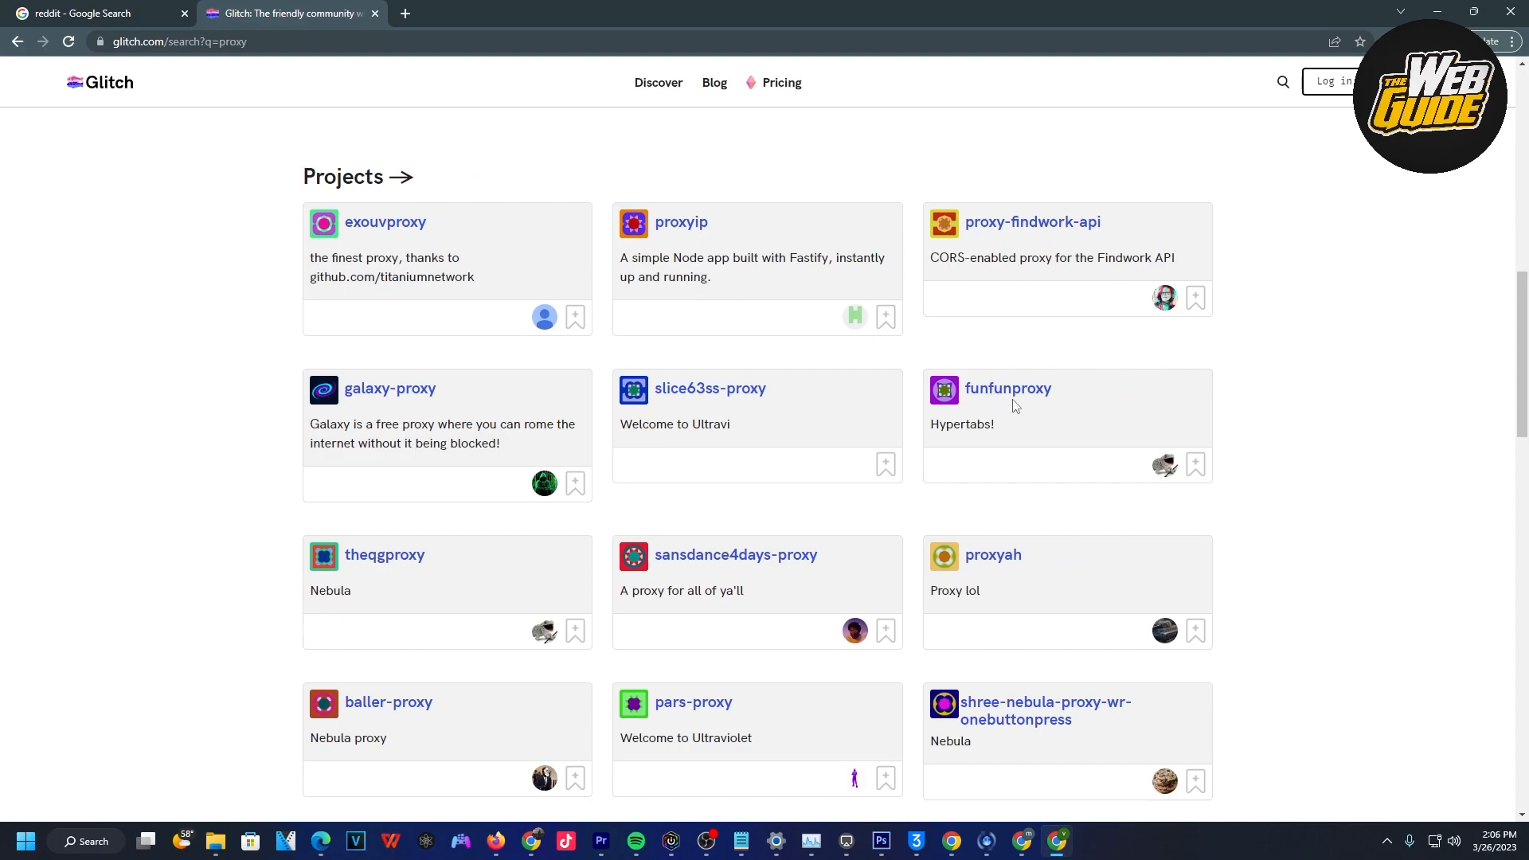
Open the funfunproxy project and bring its embedded Hypertabs preview into view.
click(1006, 389)
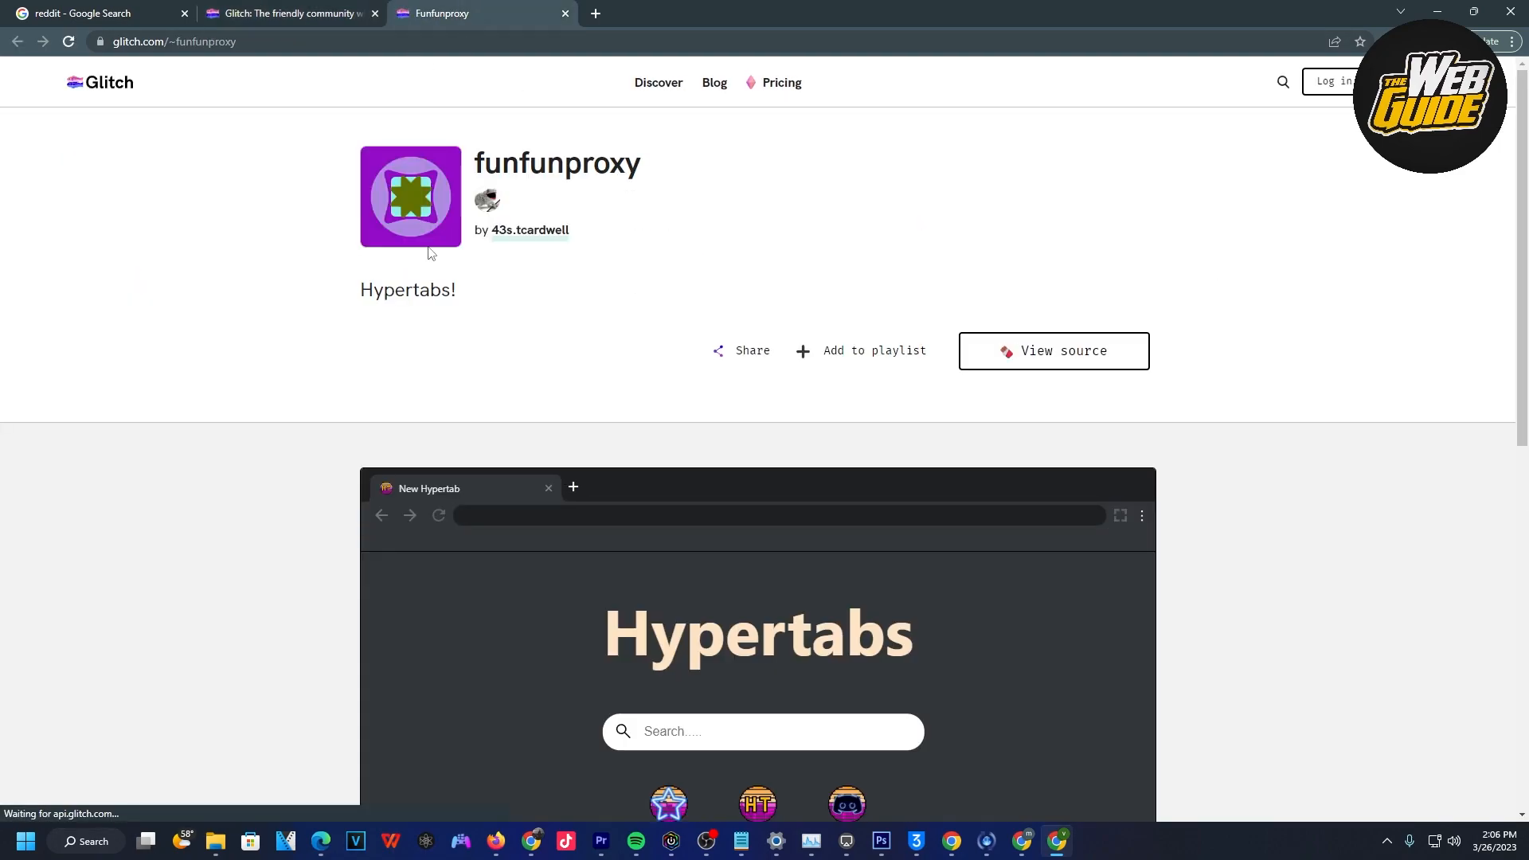
mouse_move(570, 266)
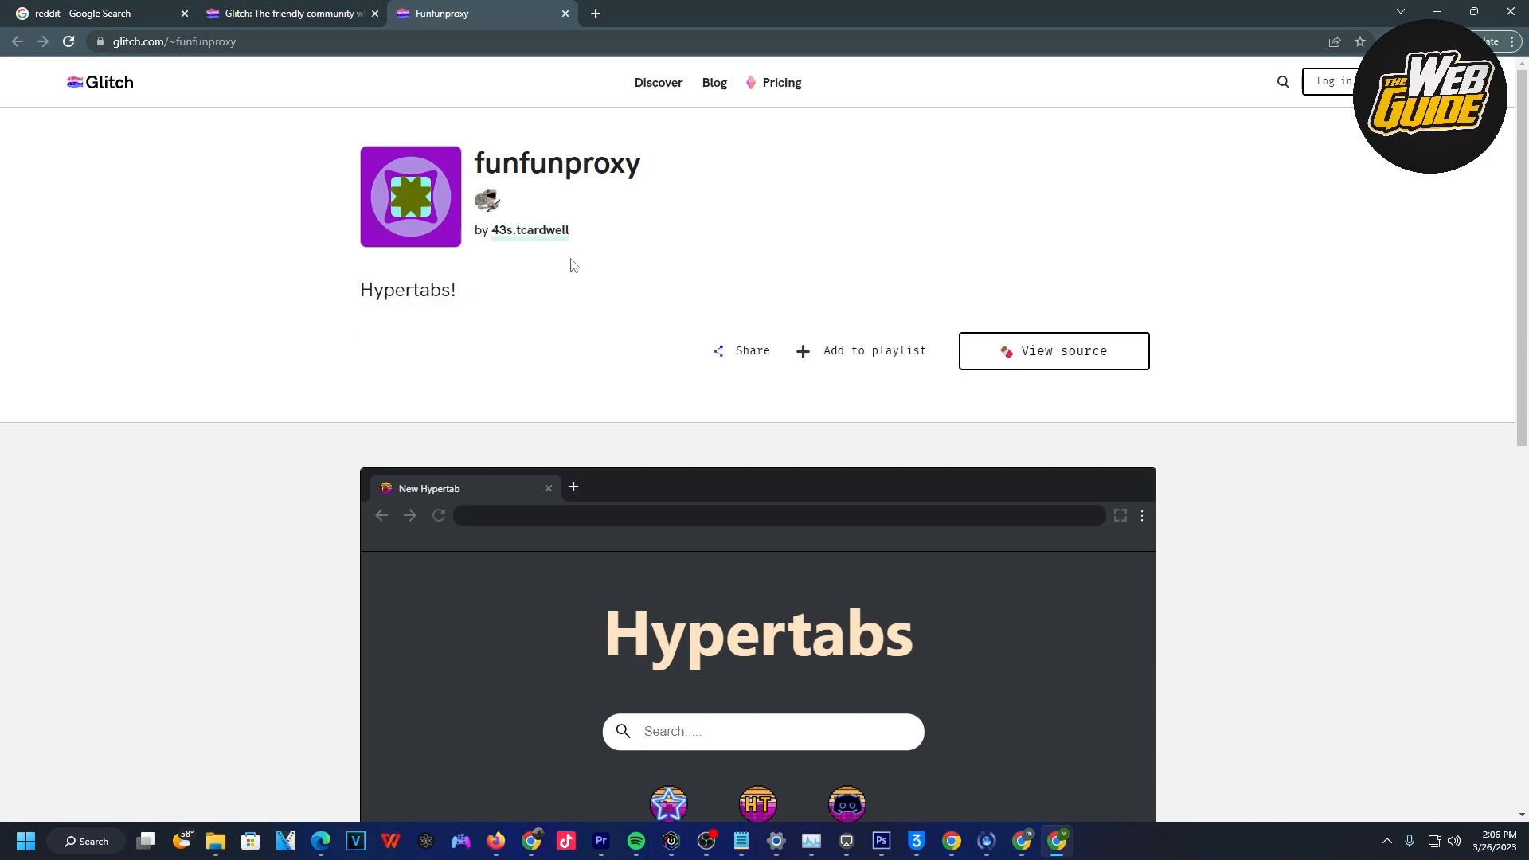
scroll(down, 3)
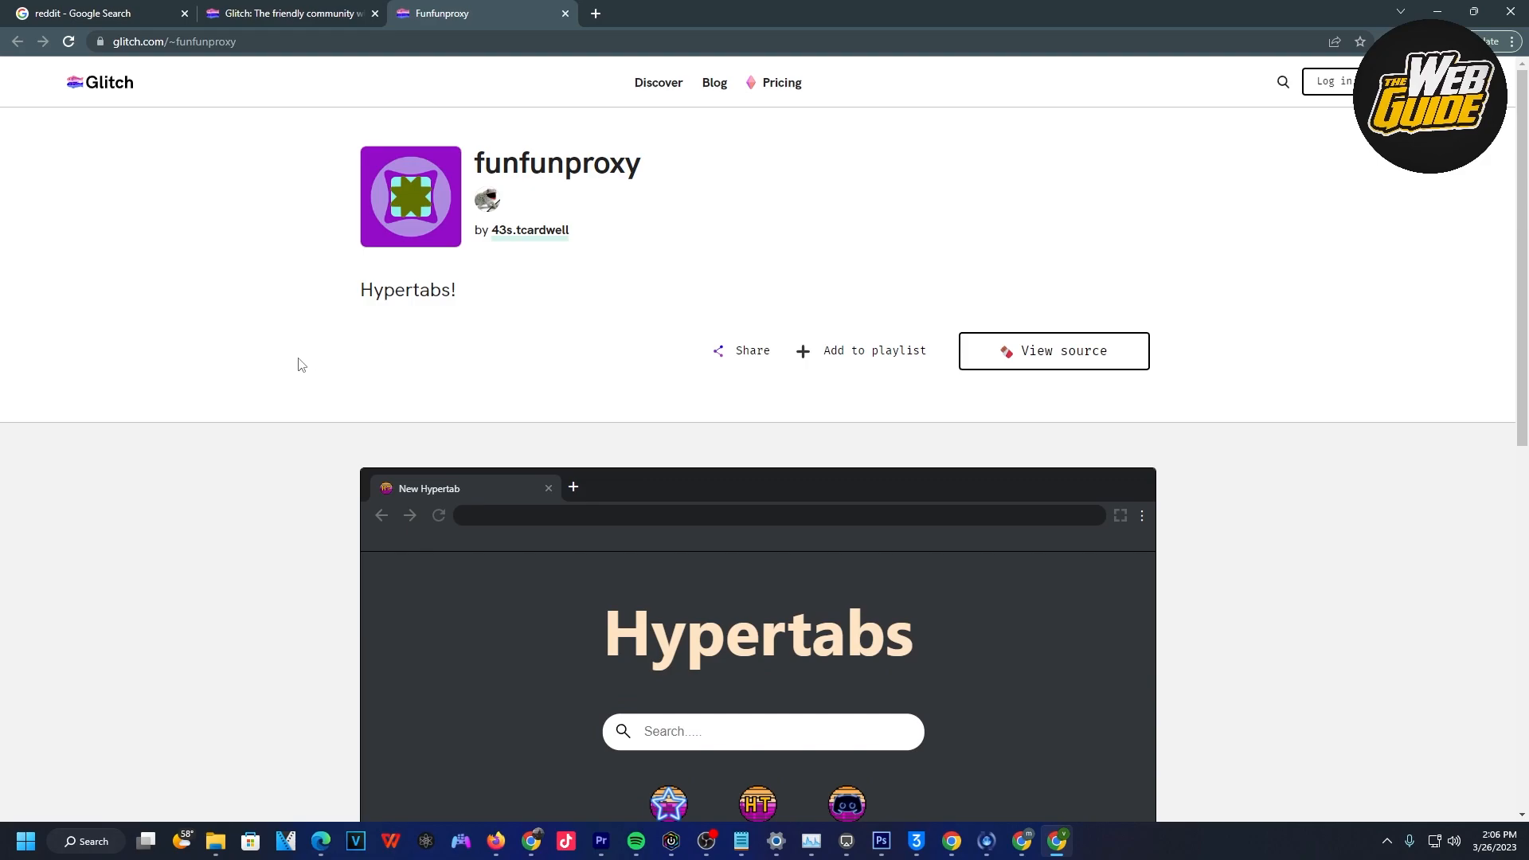
mouse_move(927, 445)
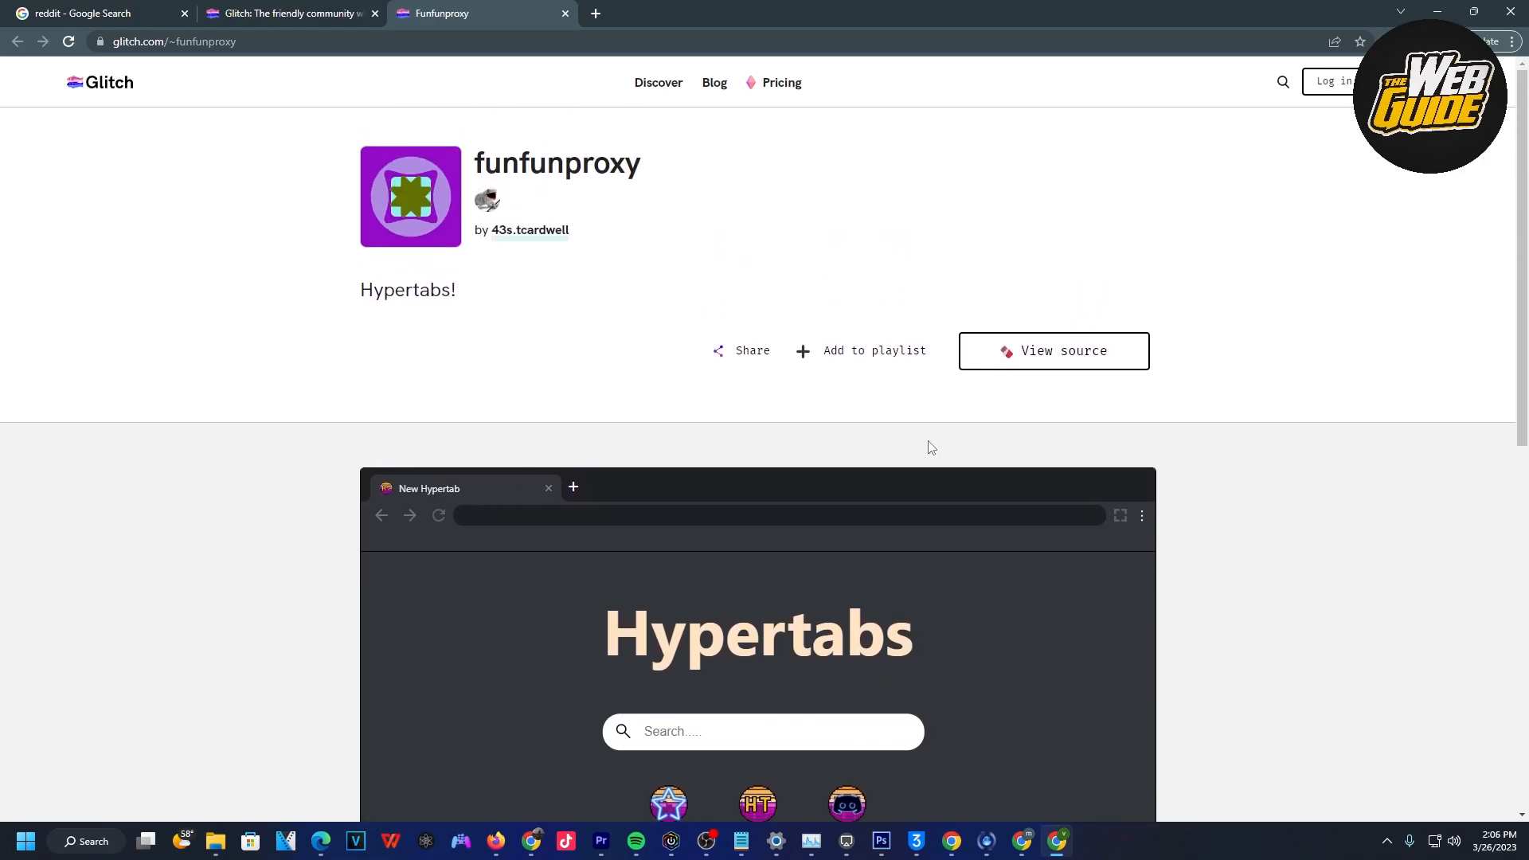
scroll(down, 3)
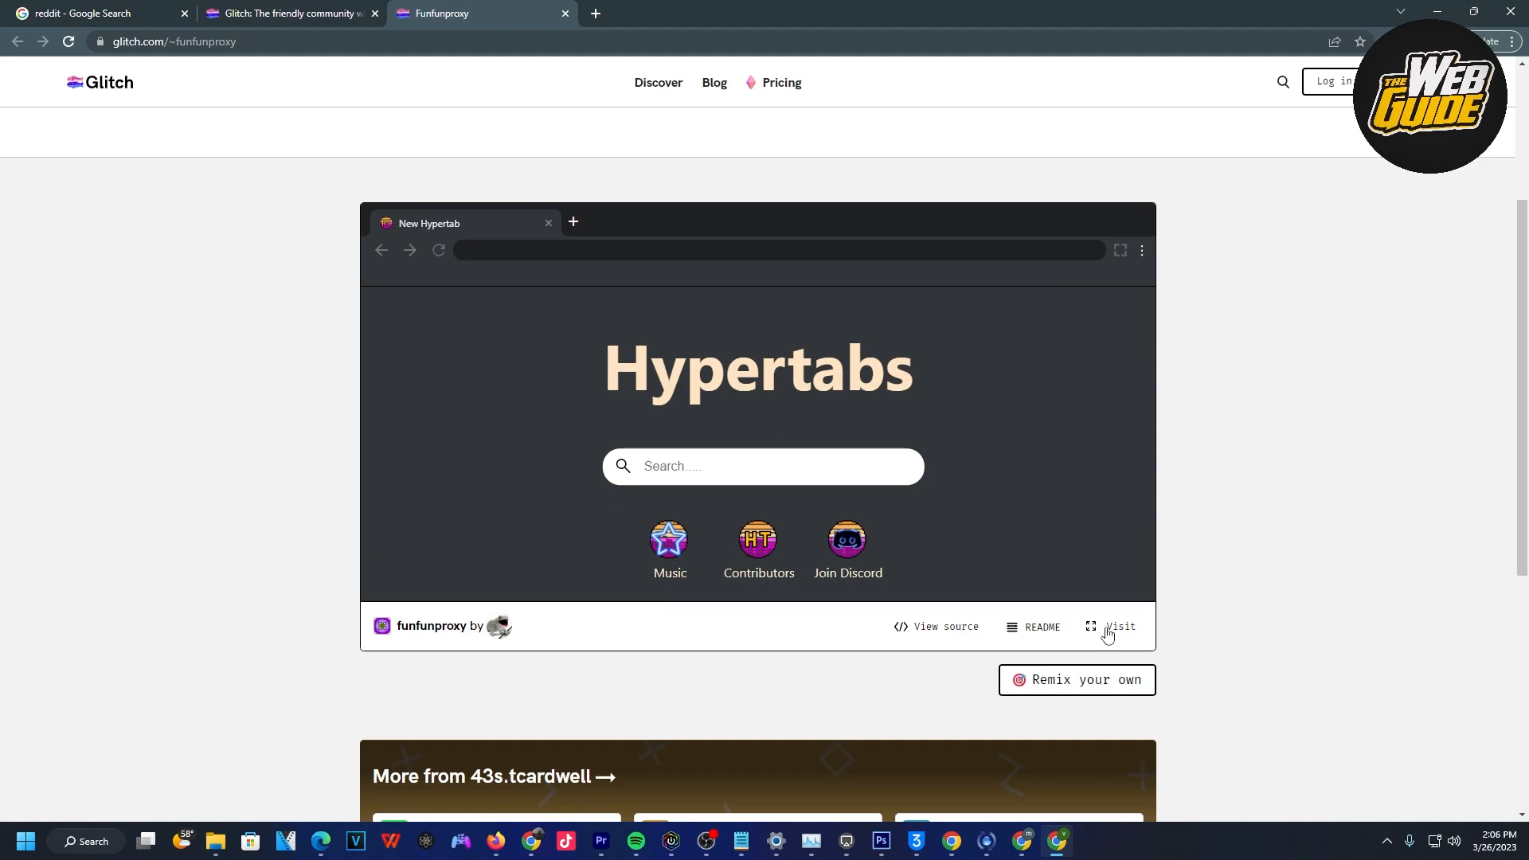
Visit the live funfunproxy site and load reddit.com in the Hypertabs address bar.
click(1118, 626)
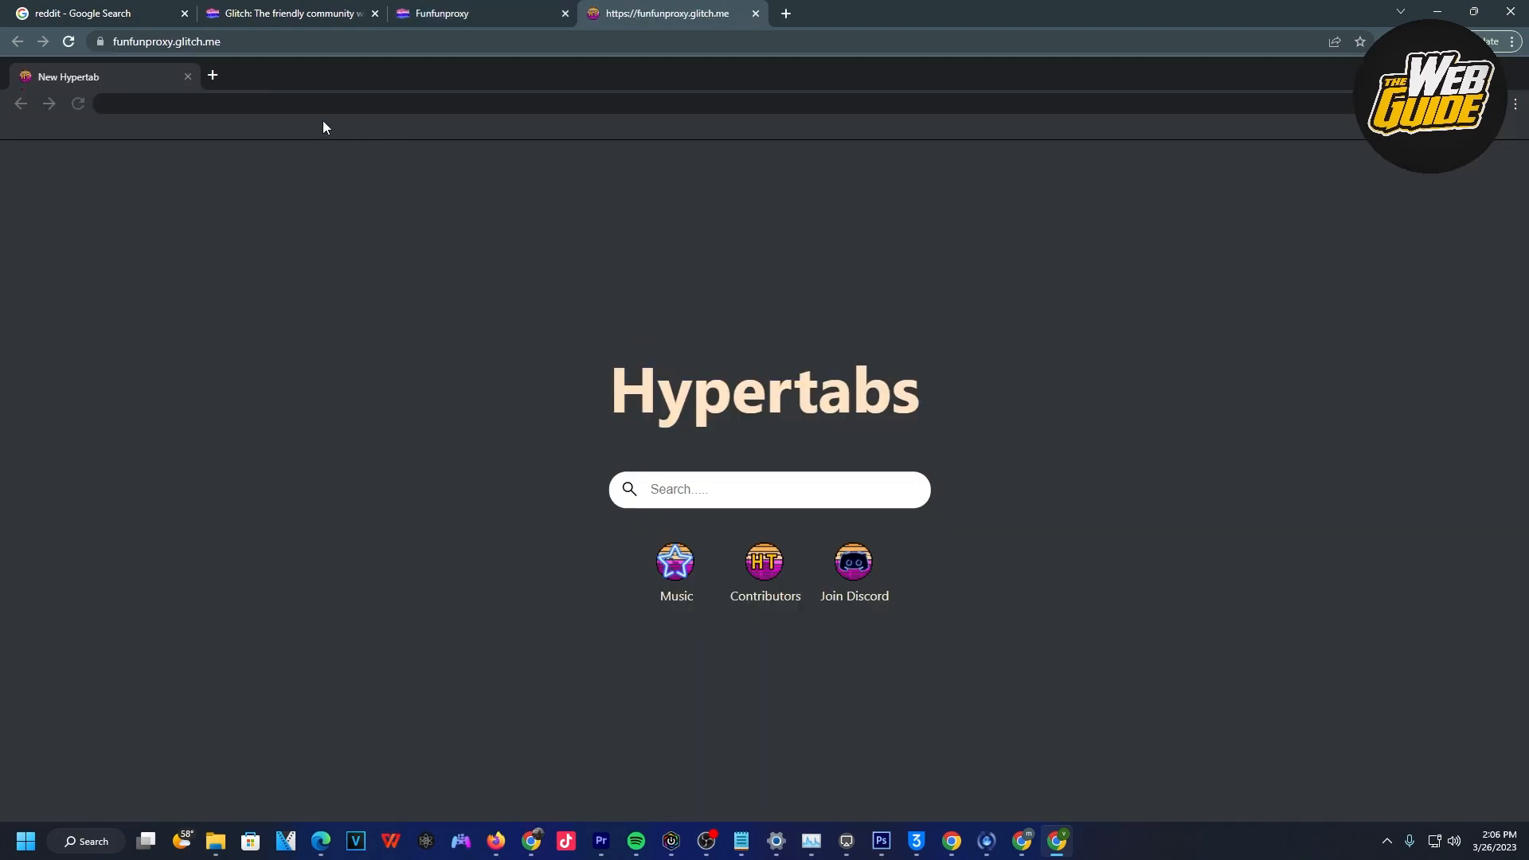
click(201, 105)
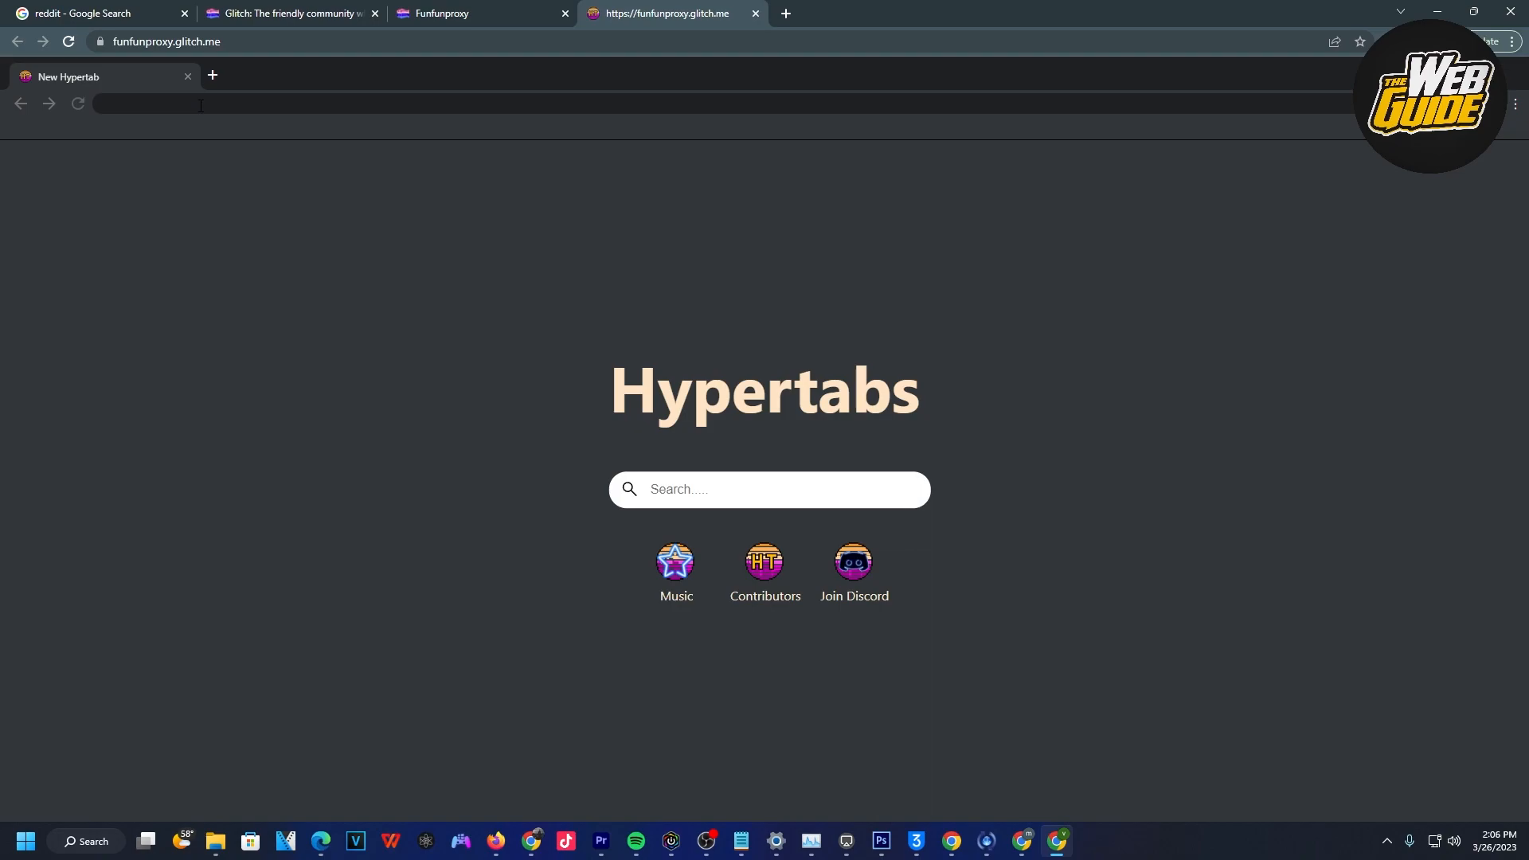
text(reddit.com)
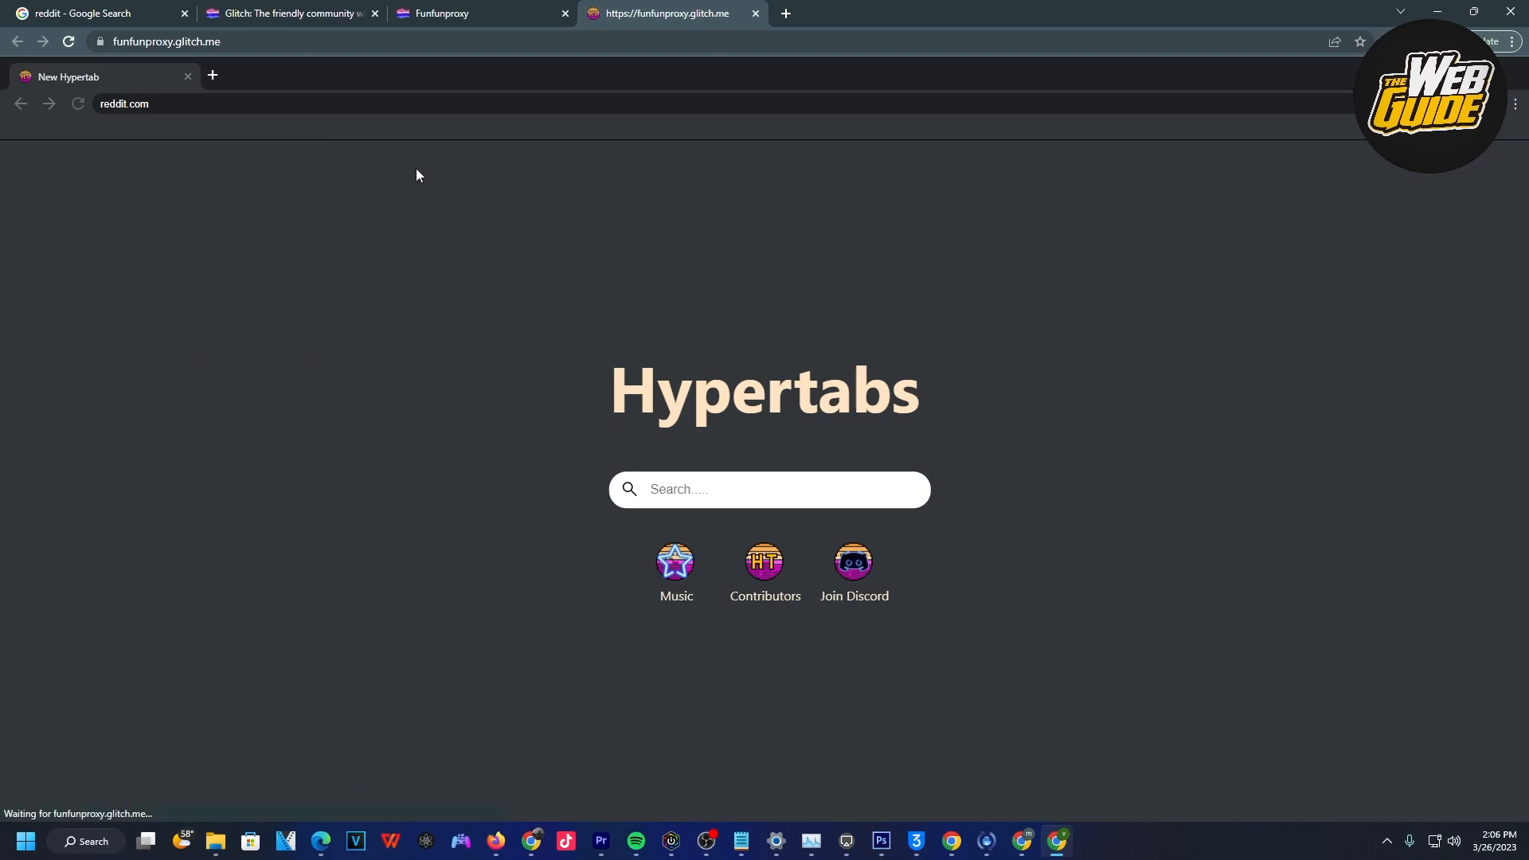
click(768, 489)
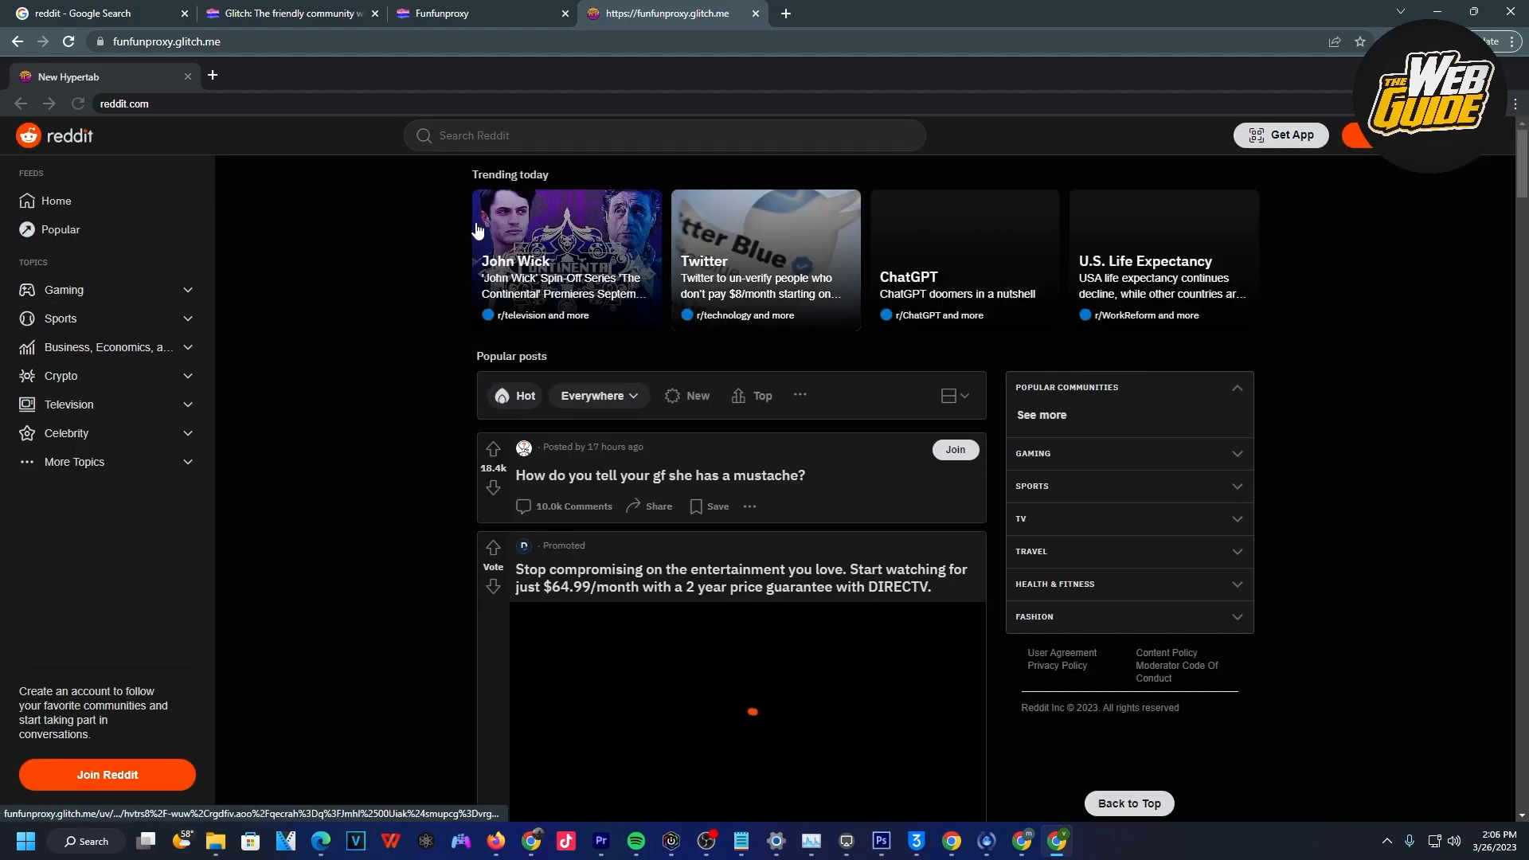
scroll(down, 3)
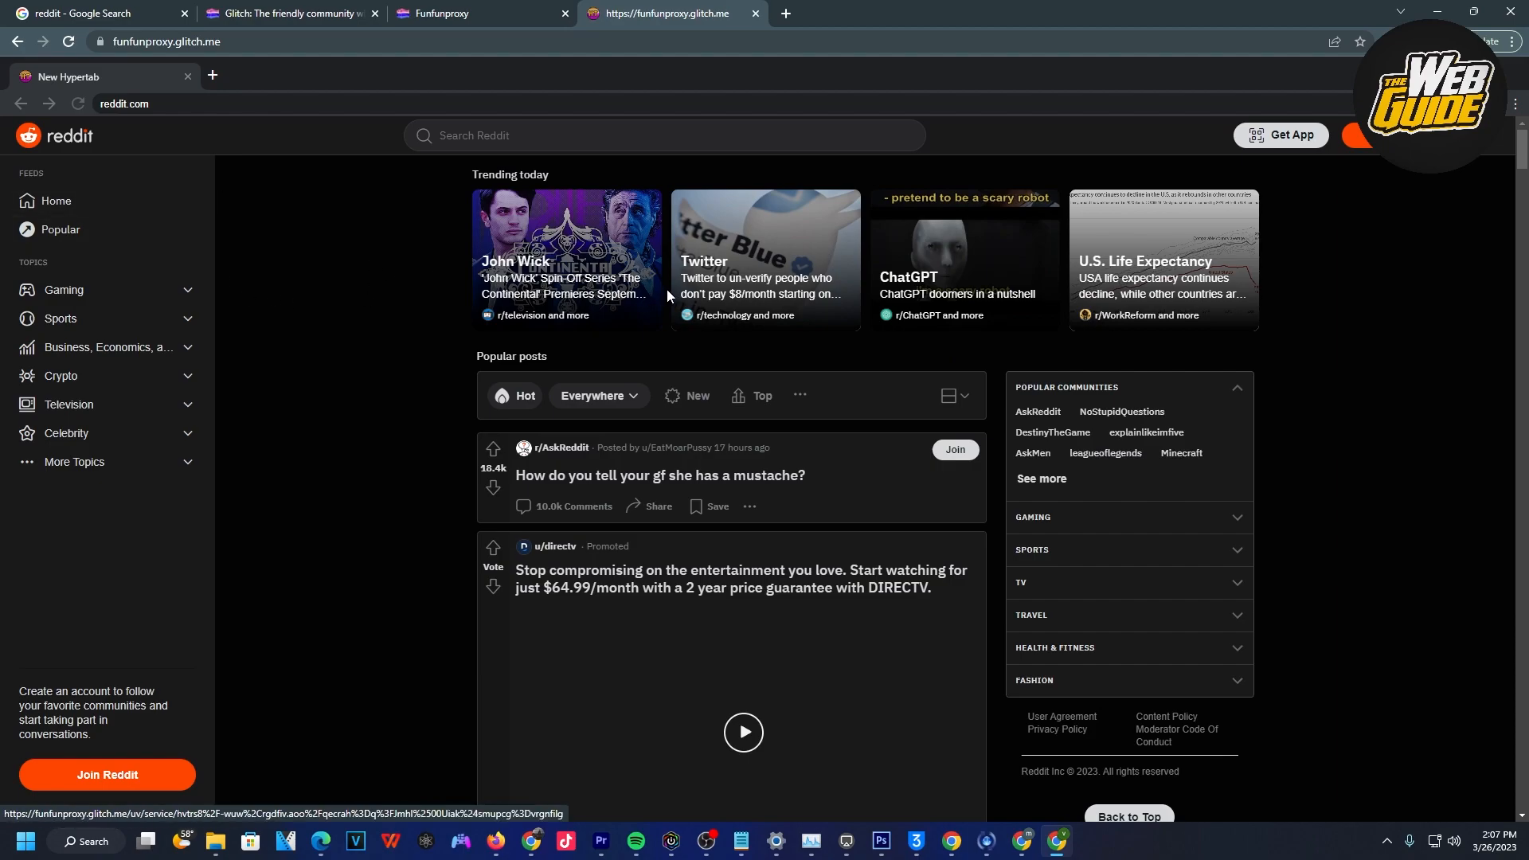
mouse_move(653, 293)
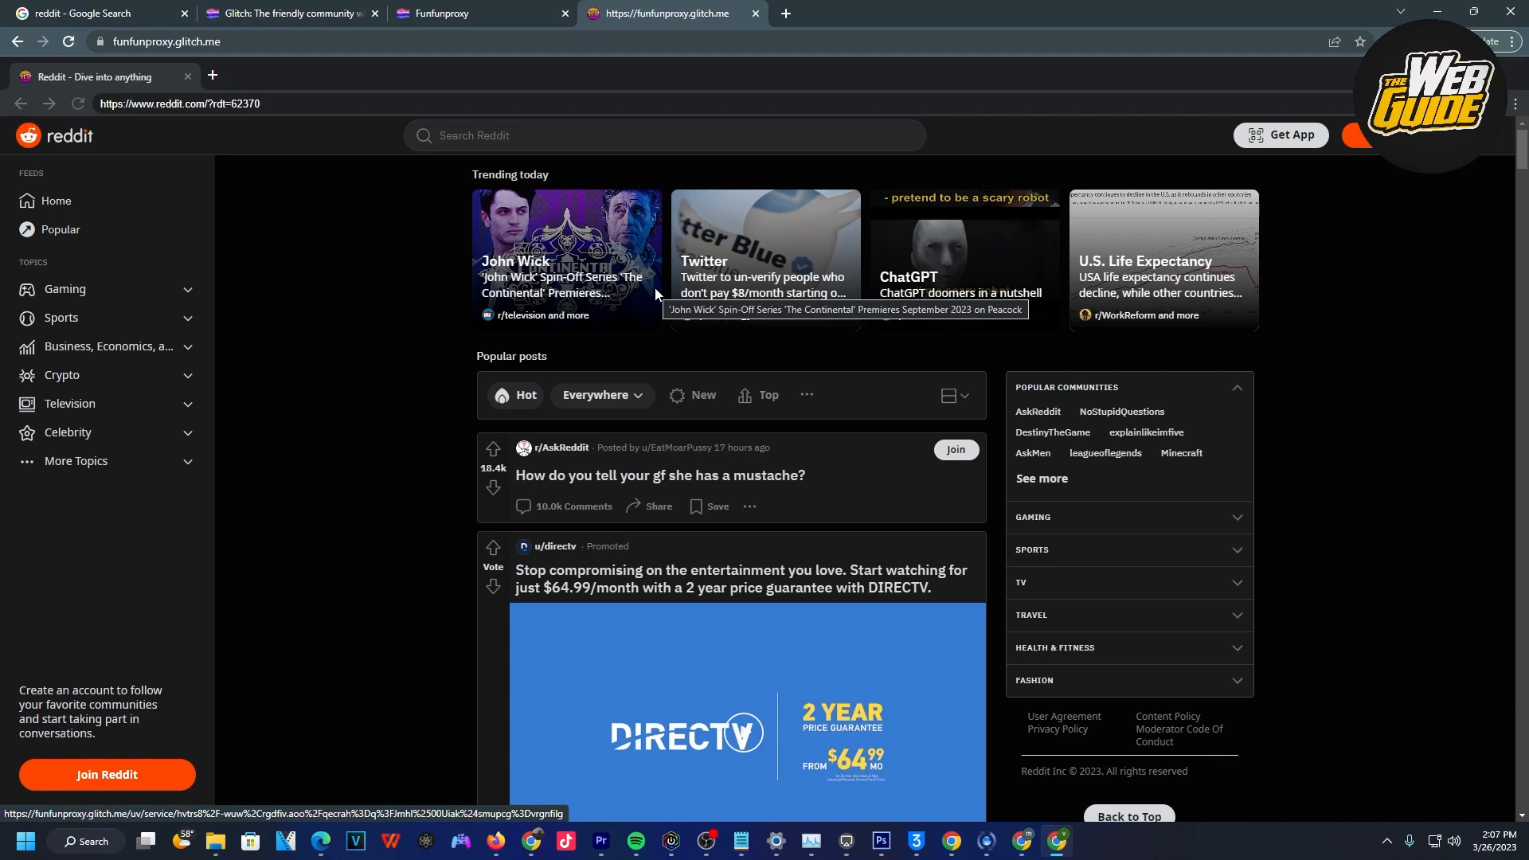
mouse_move(657, 296)
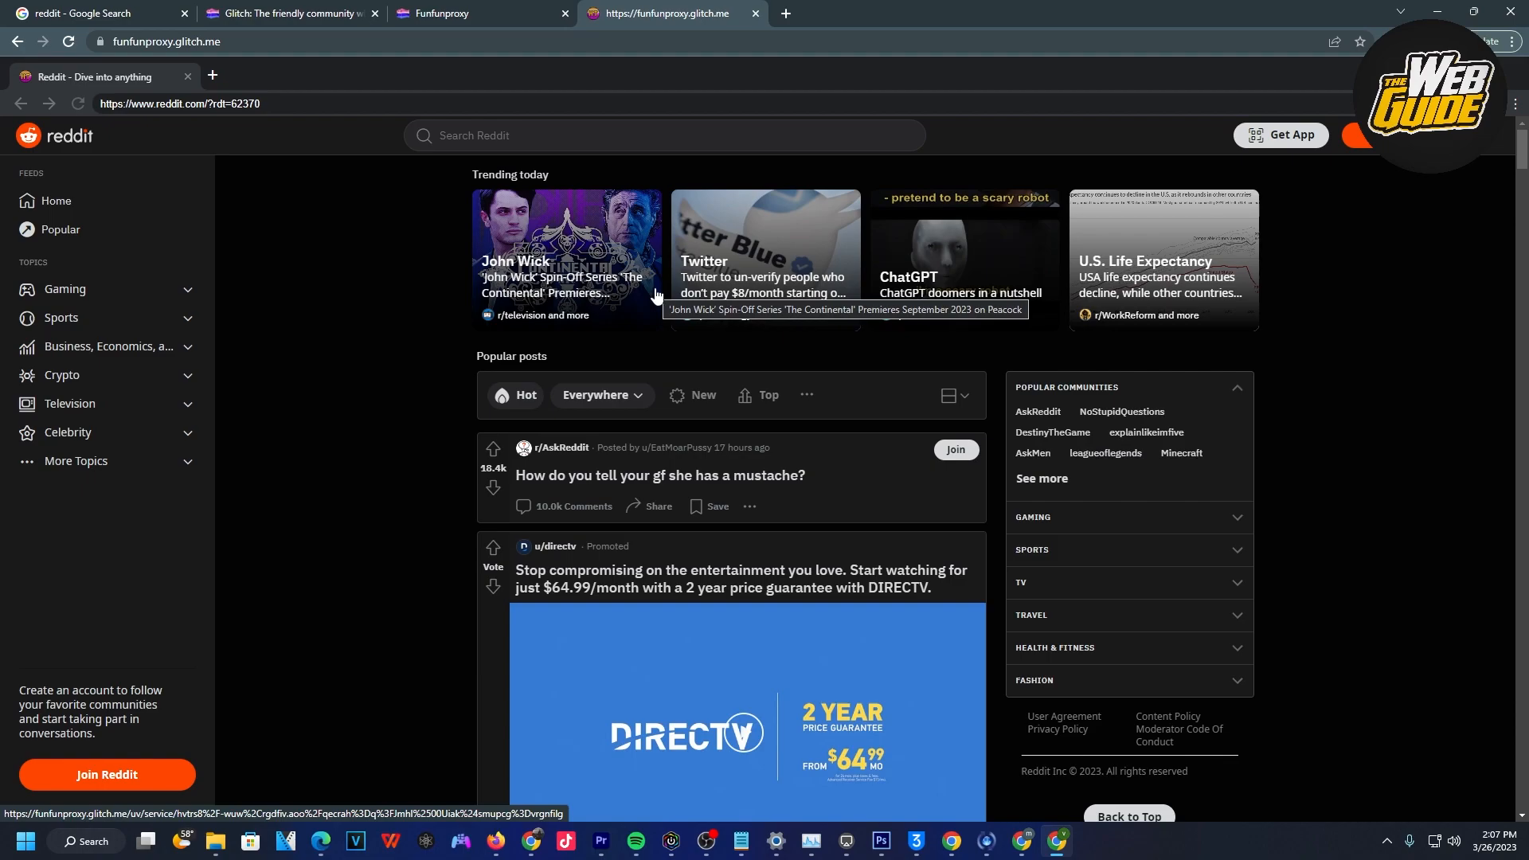